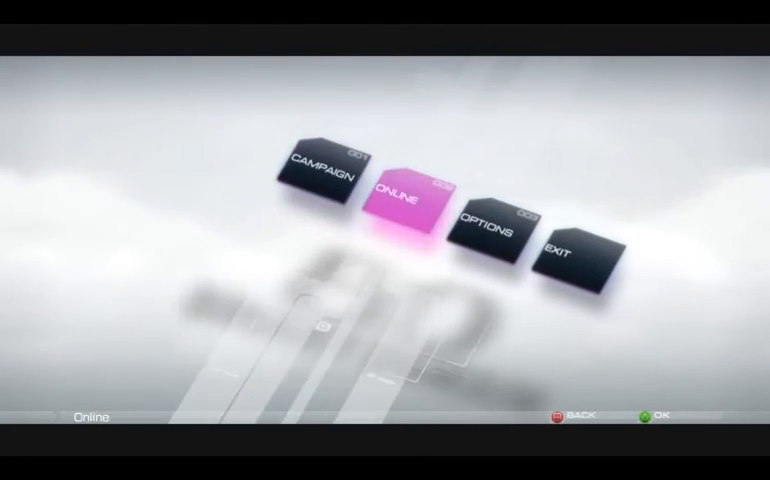
Move the main menu highlight left from Online to the Campaign tile
key("Left")
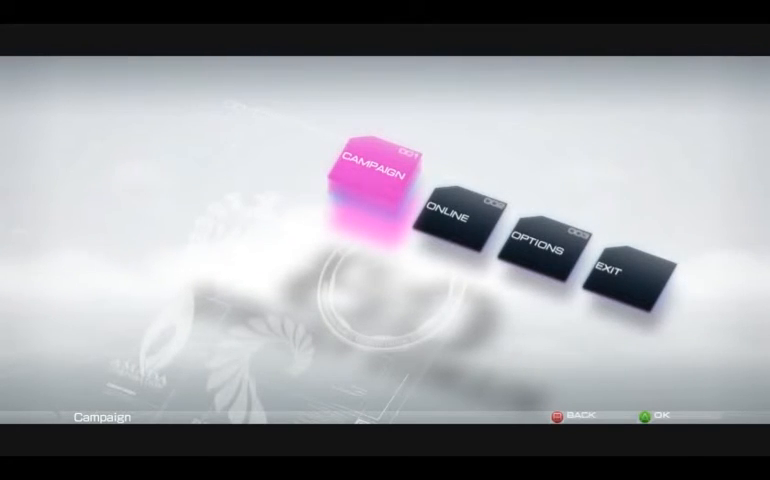